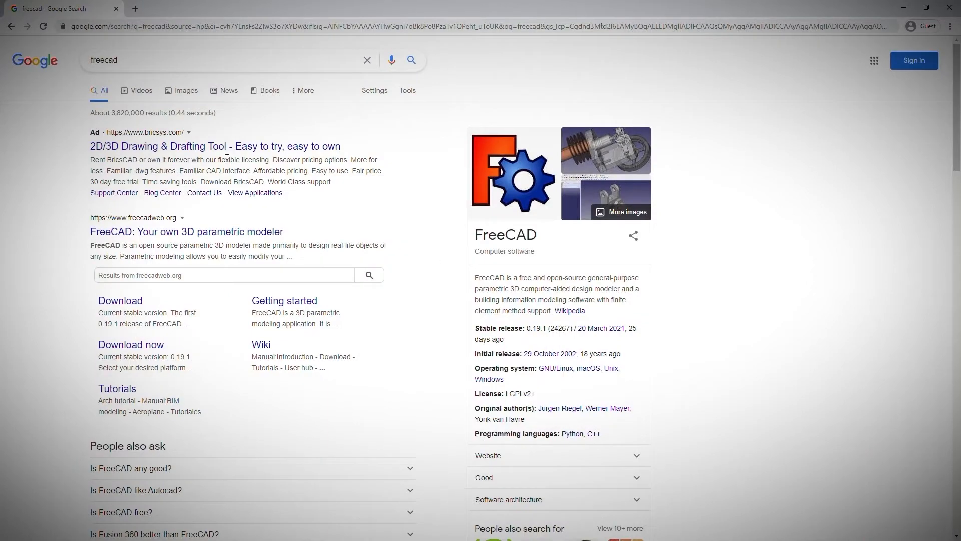
Go to freecadweb.org from the Google results and glance at the Community links menu
left_click(186, 231)
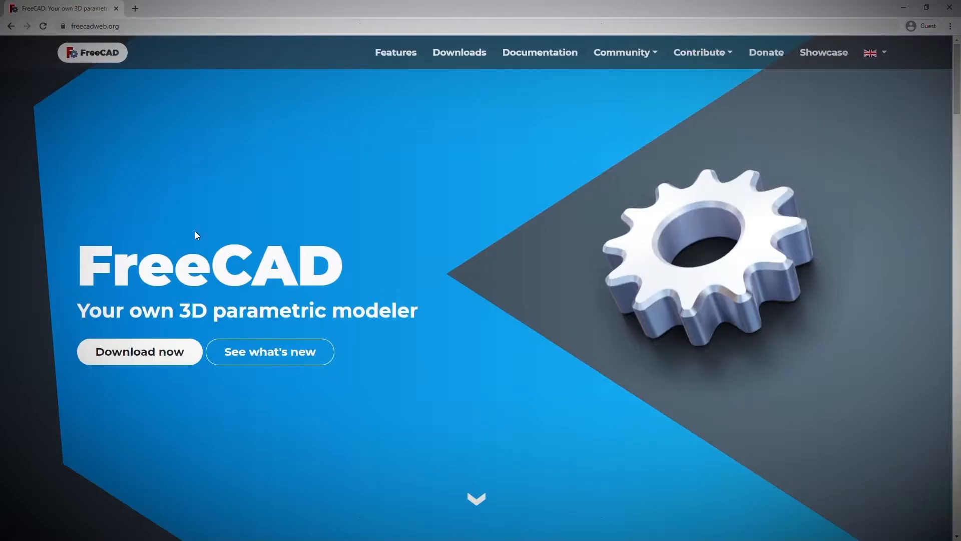
mouse_move(286, 192)
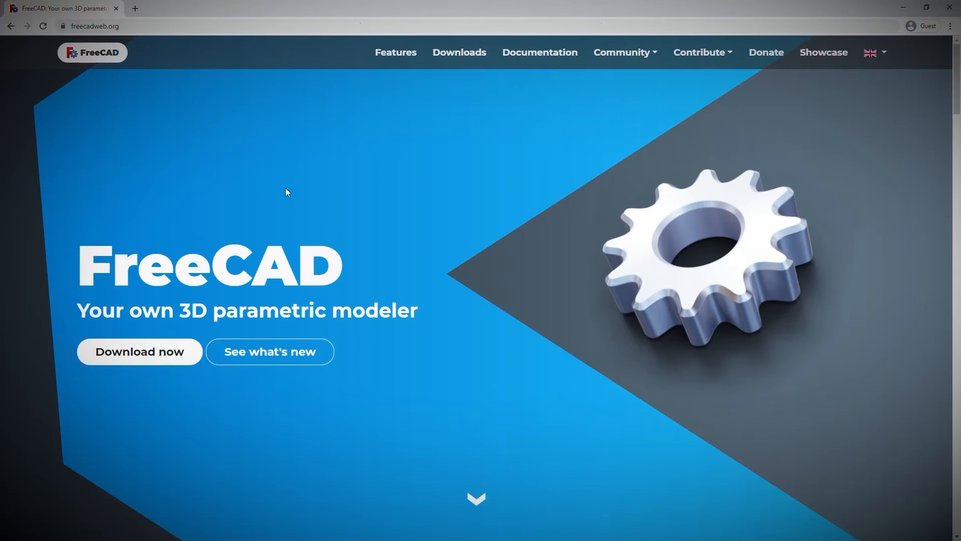
mouse_move(369, 67)
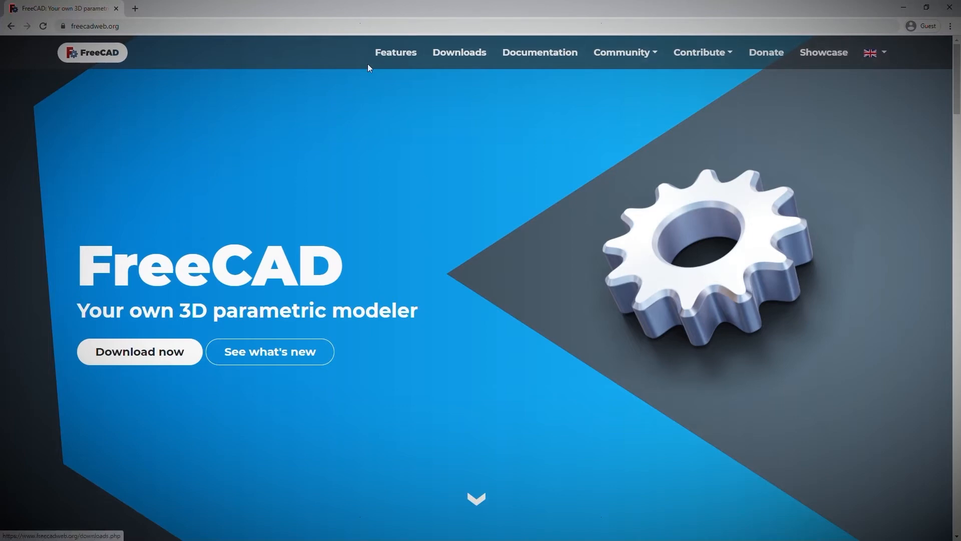
left_click(622, 52)
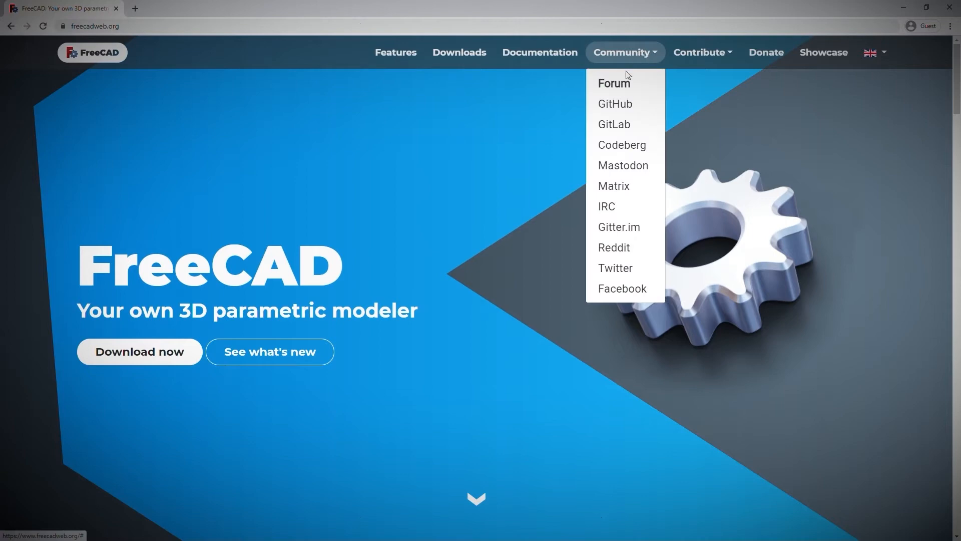
mouse_move(629, 117)
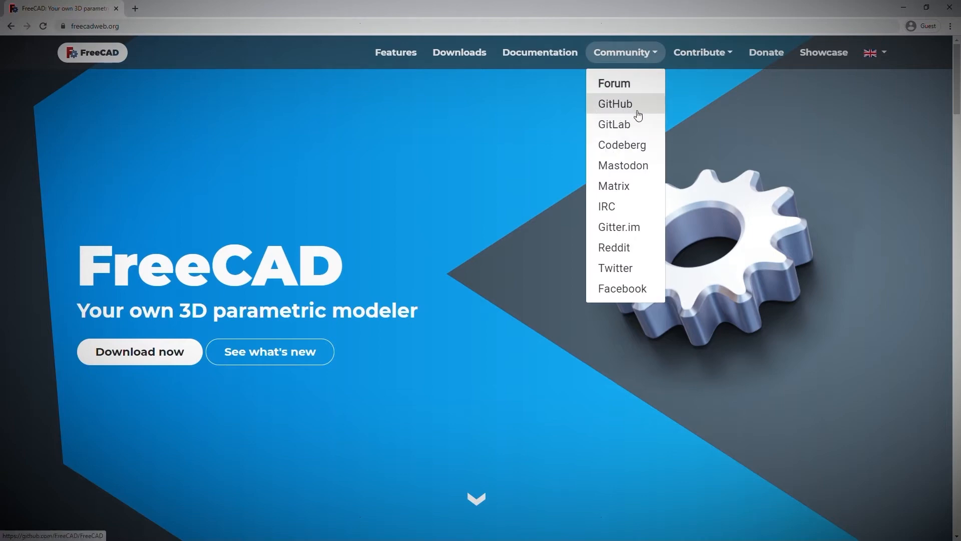
mouse_move(603, 306)
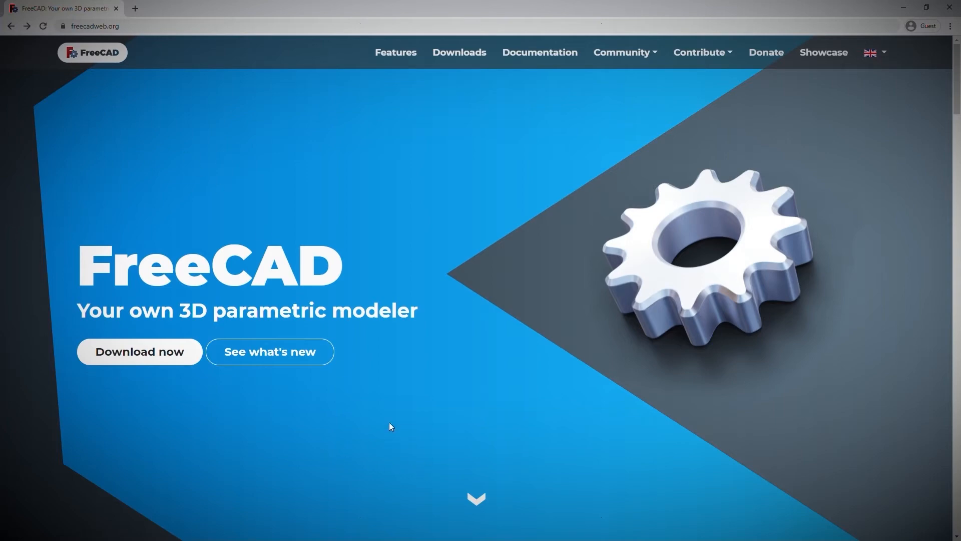
Download the Windows 64-Bit installer for FreeCAD 0.19.1 from the Downloads page
left_click(459, 52)
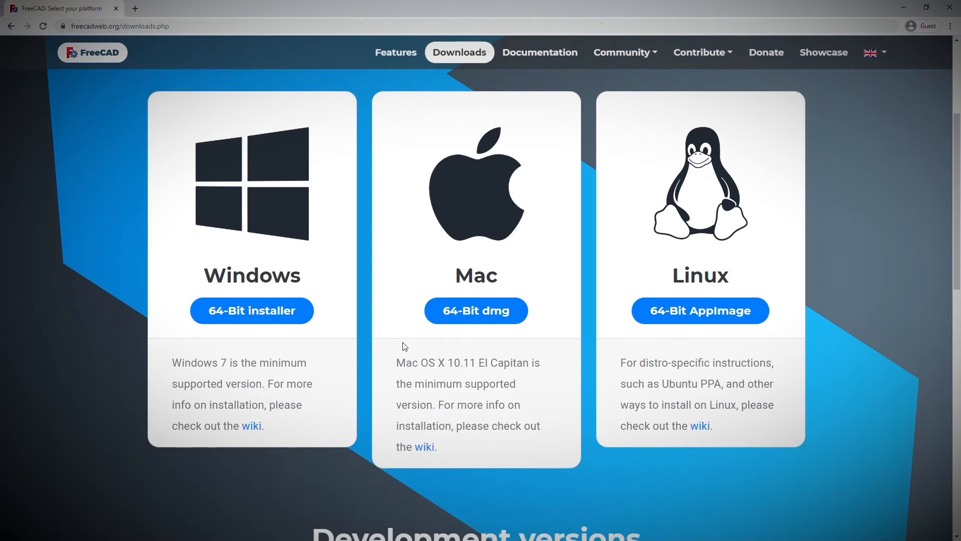
mouse_move(363, 406)
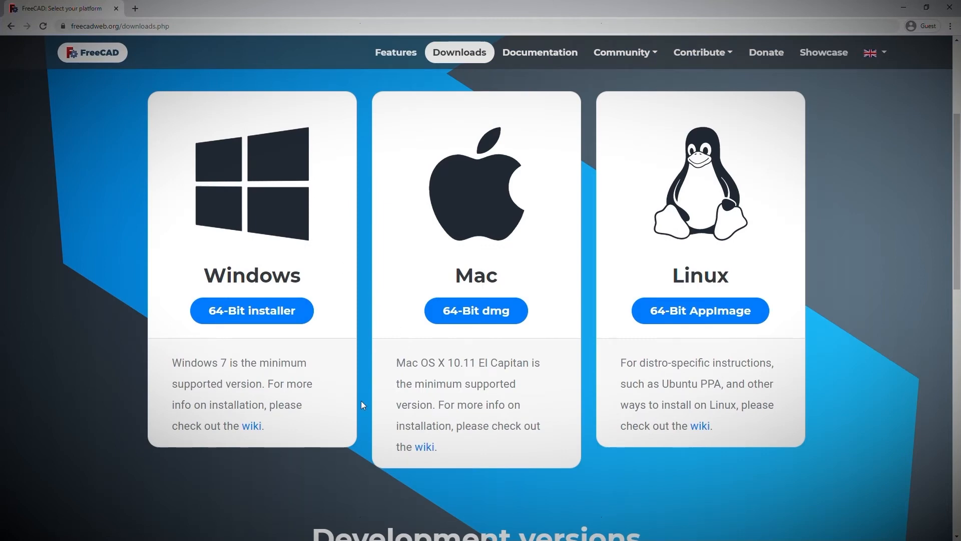
scroll("down", 3)
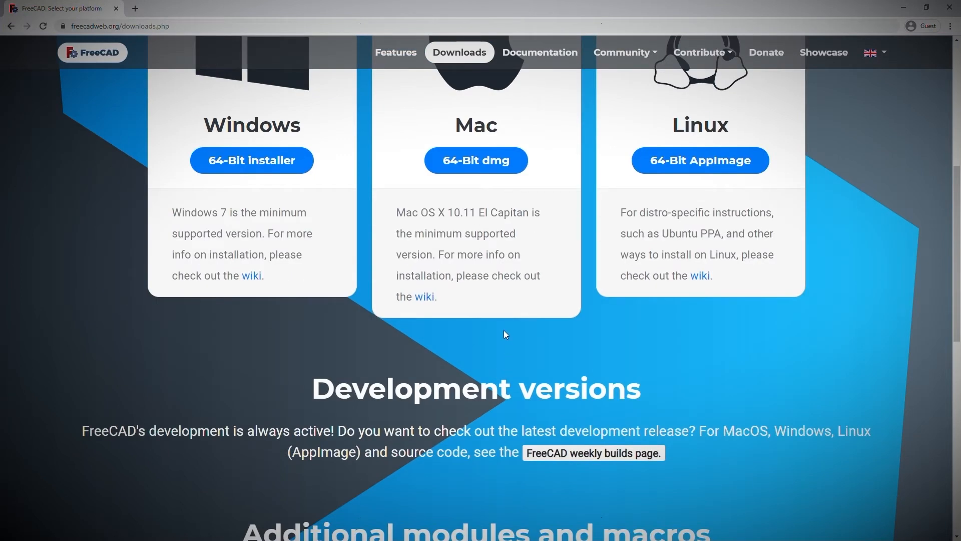
scroll("up", 3)
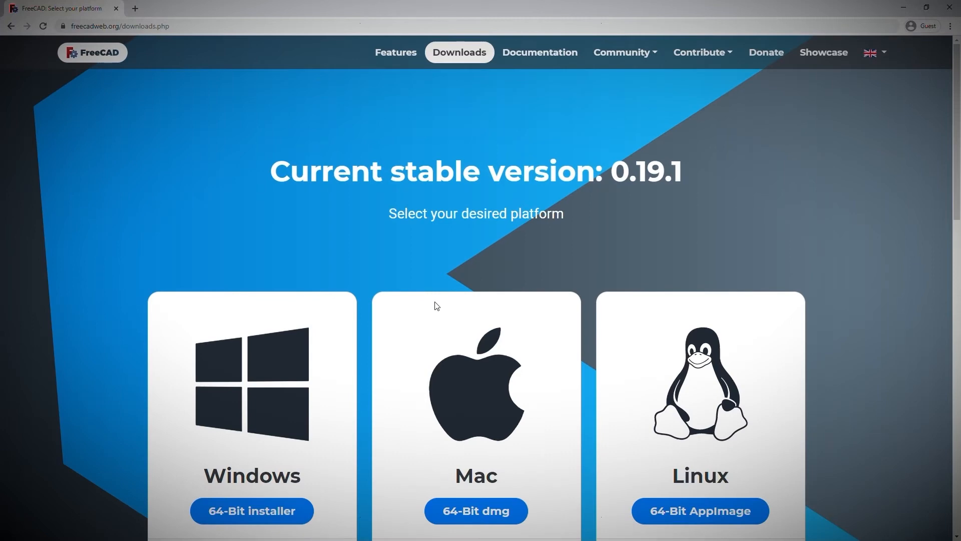
left_click(251, 511)
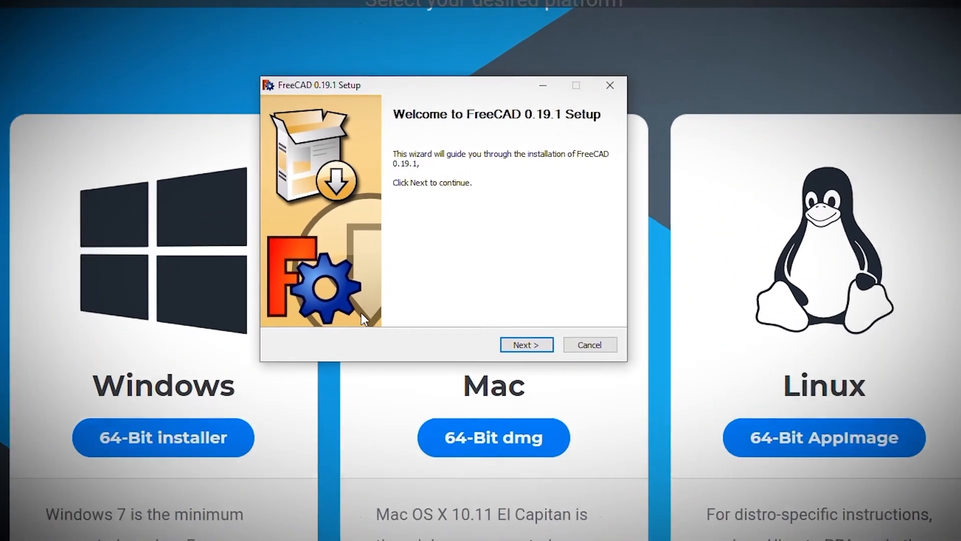
Accept the licence agreement and choose 'Install for anyone using this computer'
left_click(525, 345)
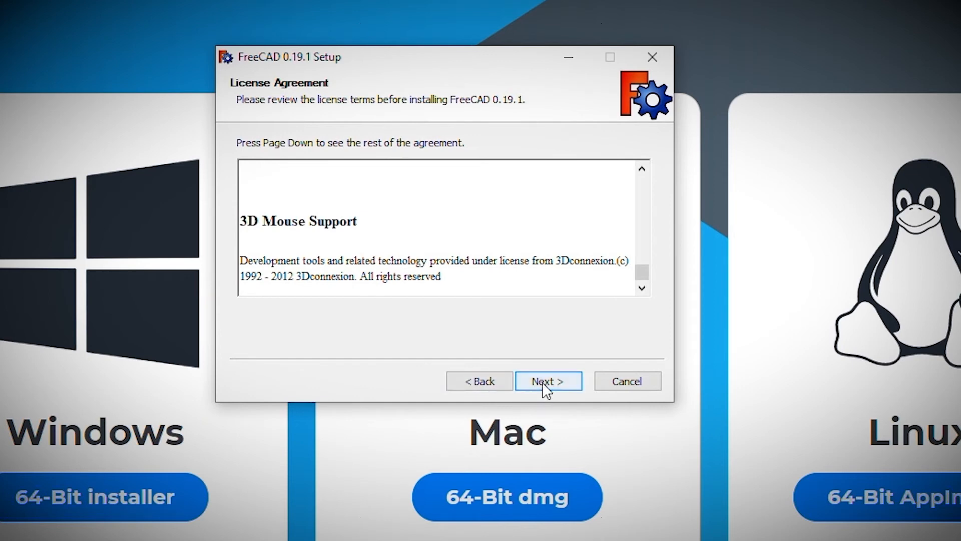
left_click(548, 381)
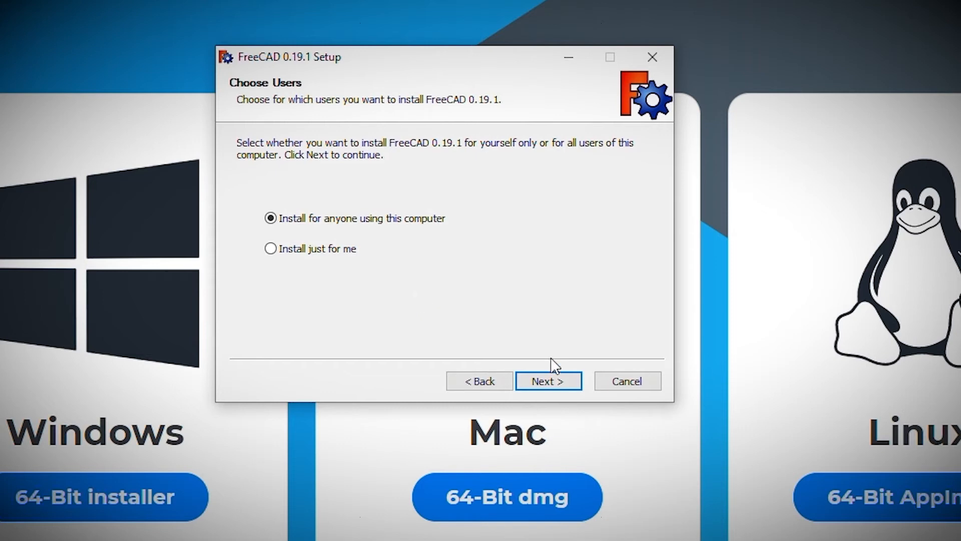
left_click(547, 381)
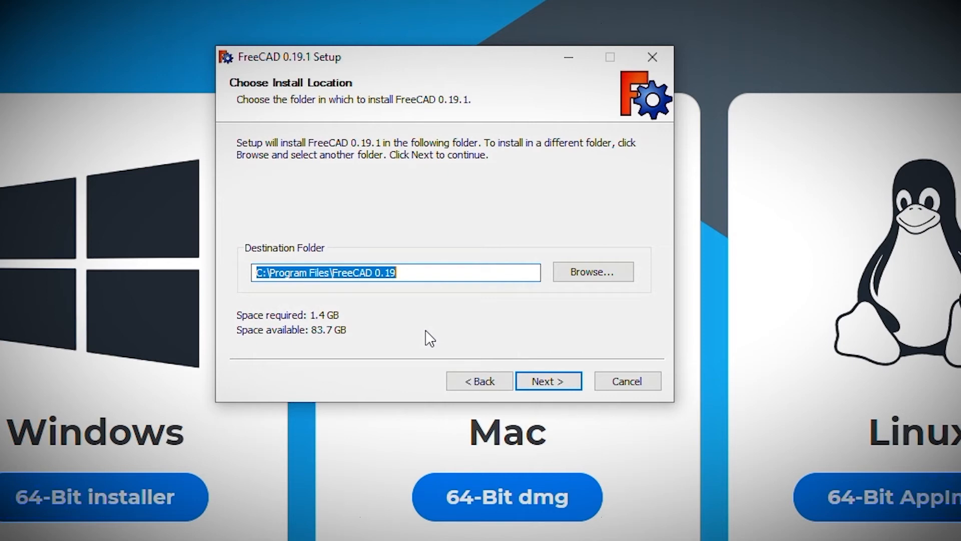
Keep the default install folder and deselect the Desktop icon component
left_click(548, 380)
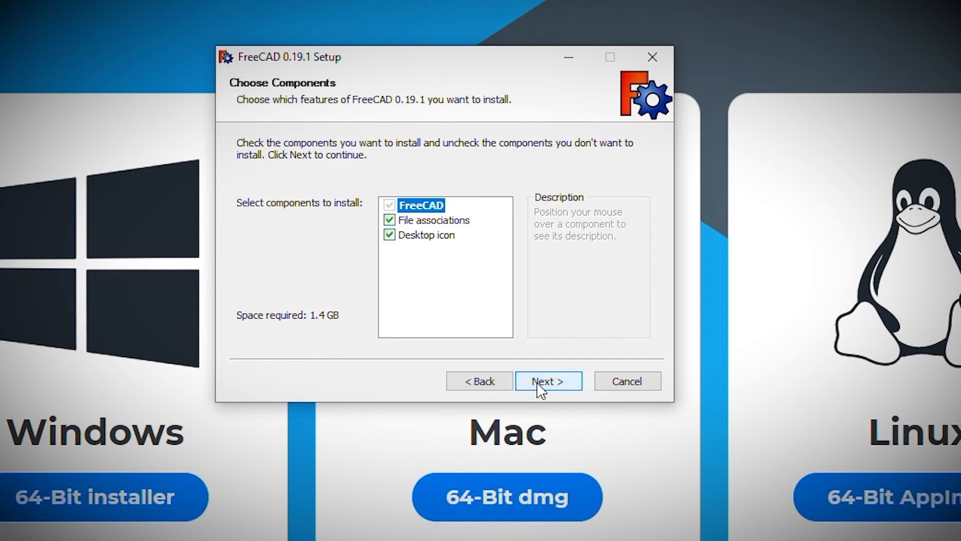
mouse_move(535, 385)
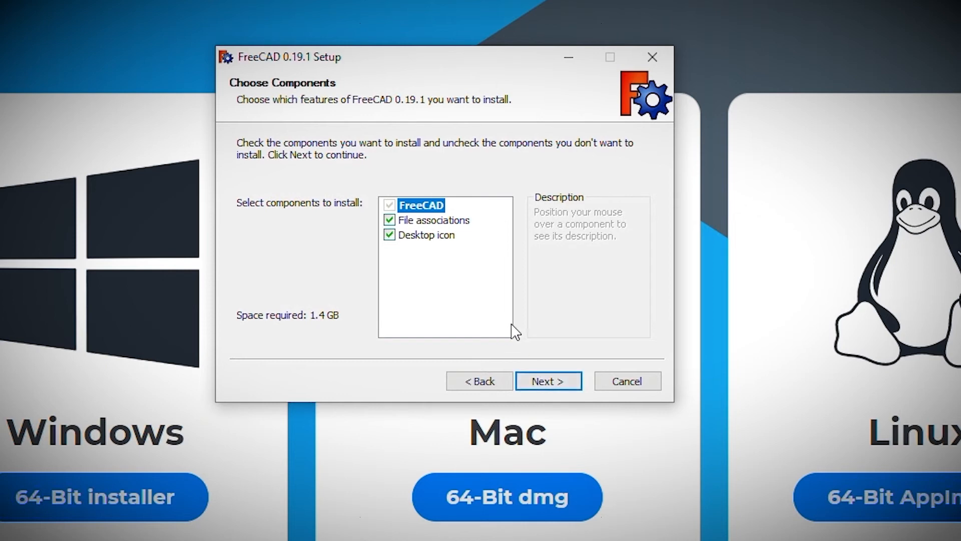
left_click(389, 234)
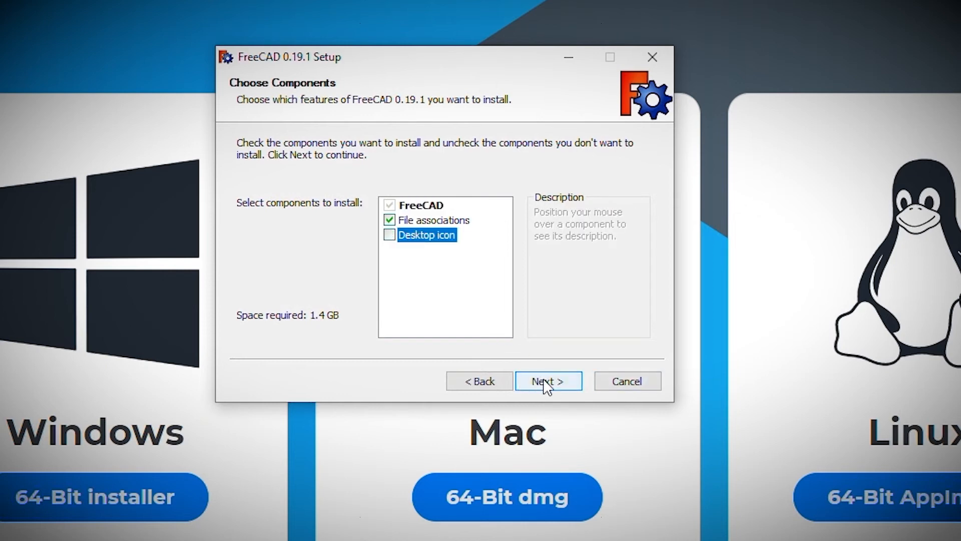
left_click(548, 380)
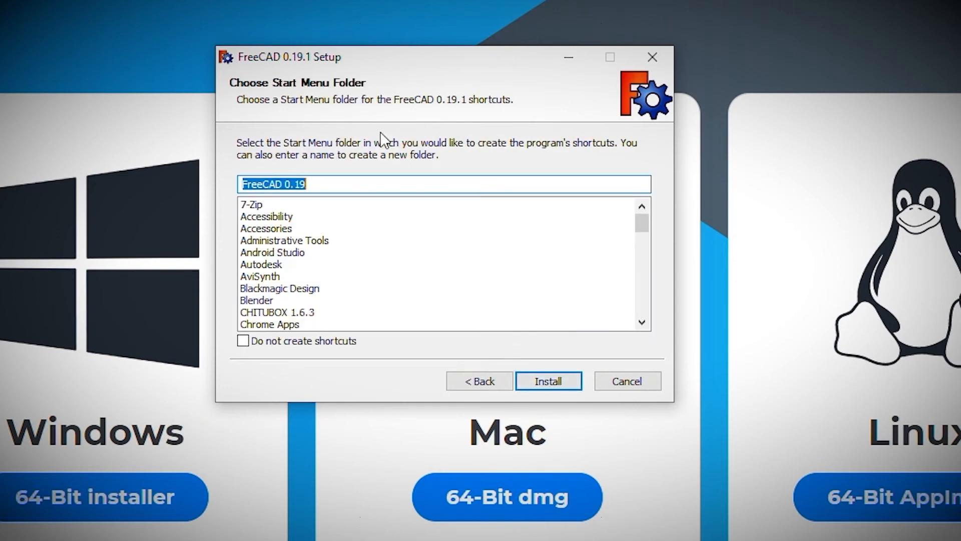
mouse_move(301, 205)
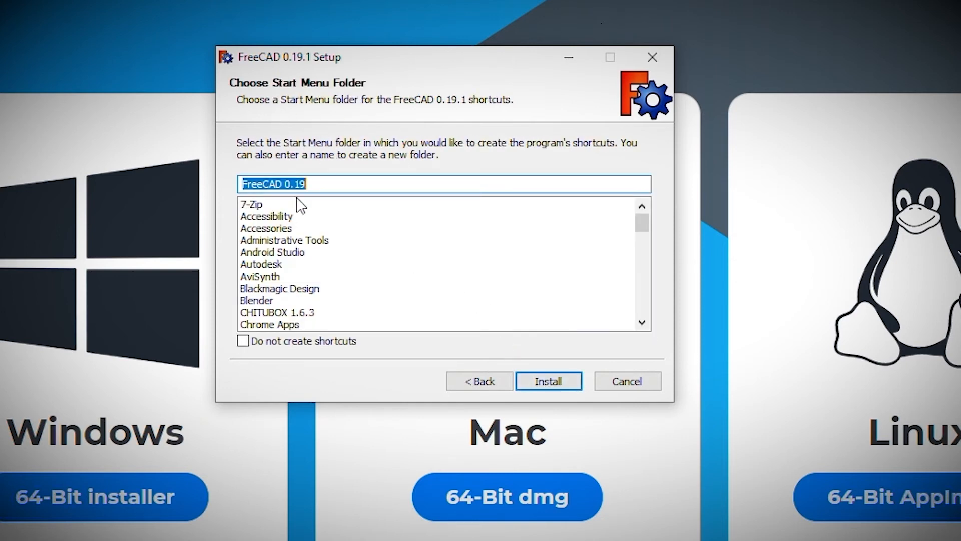
mouse_move(501, 222)
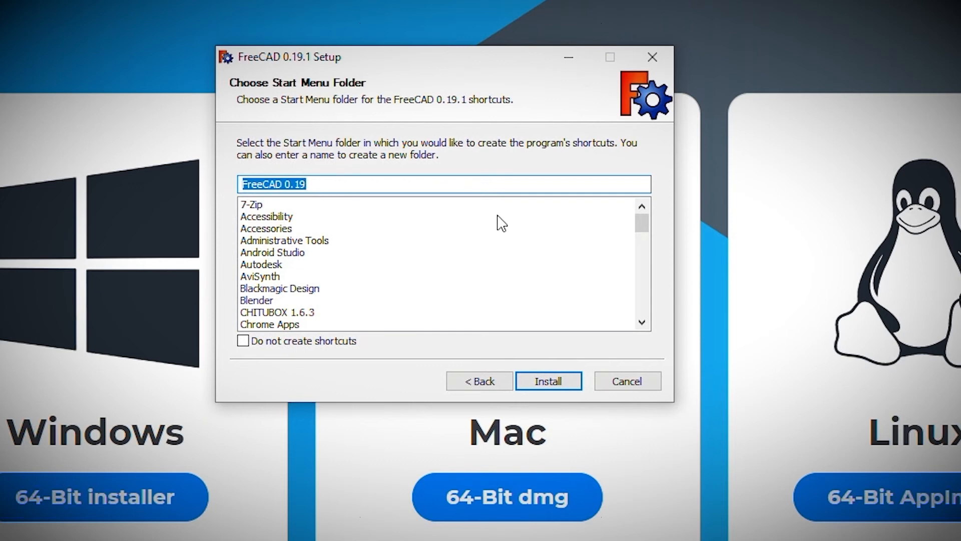
mouse_move(494, 221)
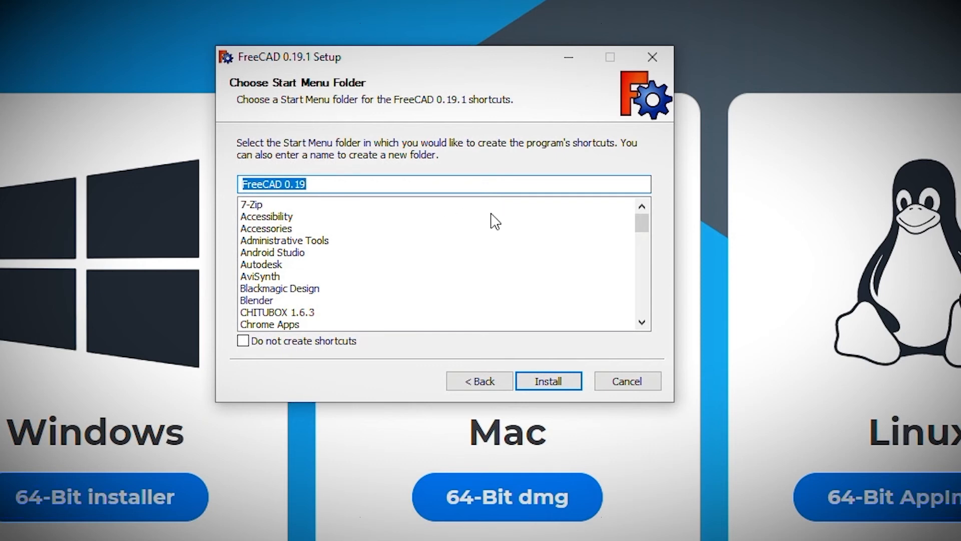
Run the installation with the default shortcuts folder, then finish with Launch FreeCAD ticked
left_click(548, 381)
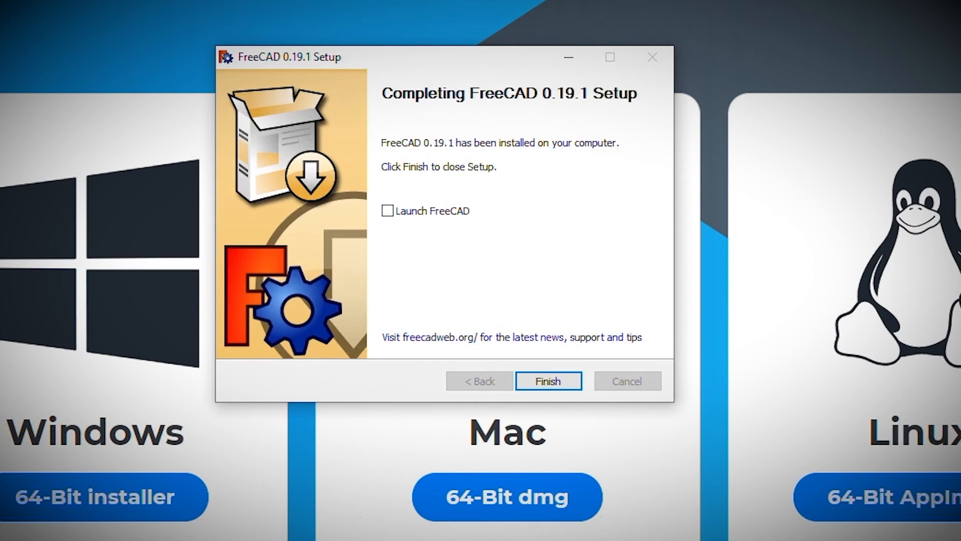
left_click(387, 211)
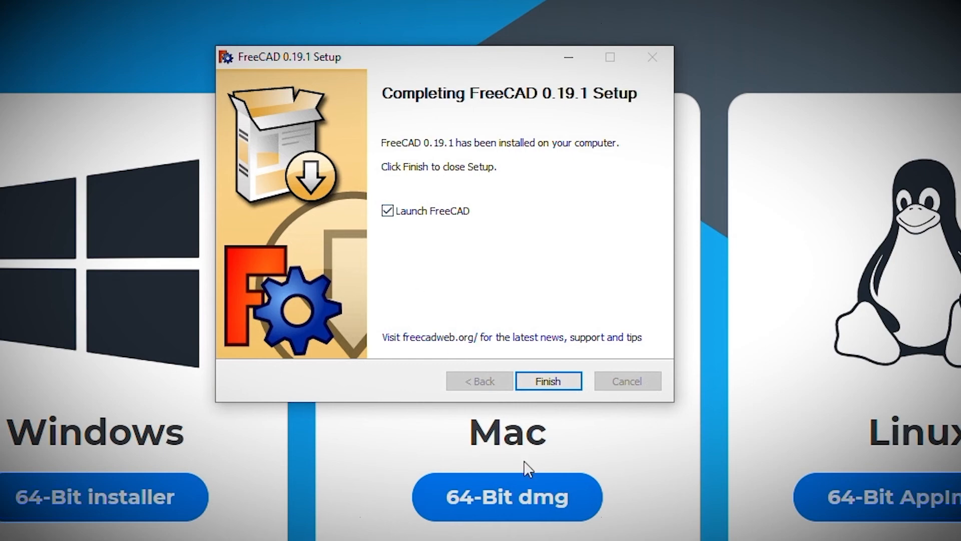
left_click(547, 381)
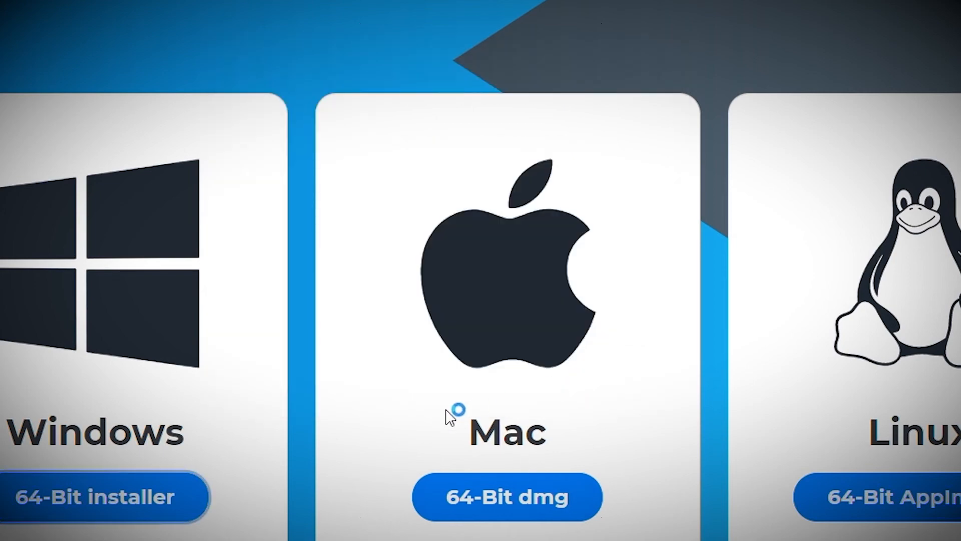